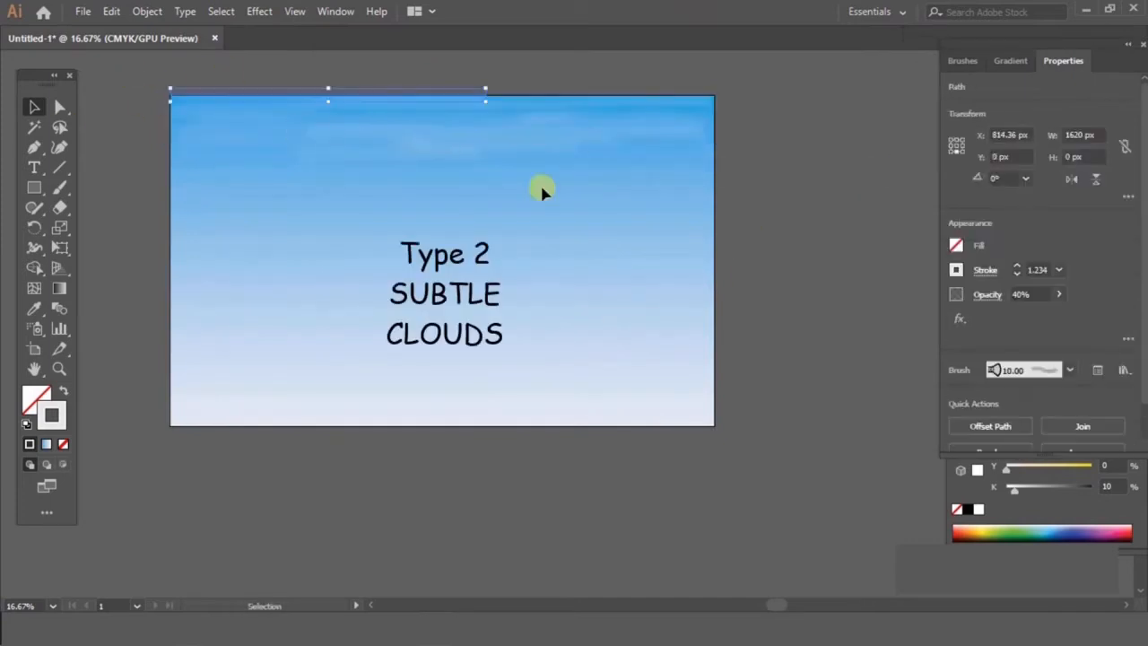
Step: Bring the Untitled-2 artboard with the plain blue-to-white sky gradient into view
drag(538, 188, 350, 247)
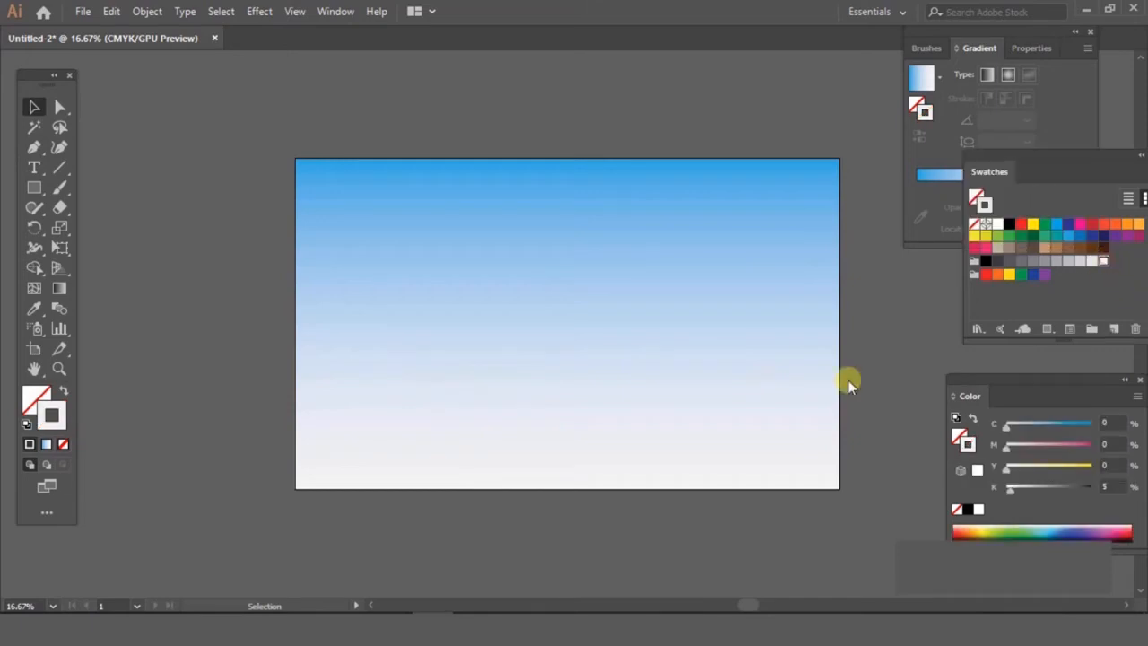
Step: With the Paintbrush active, load a rough brush from the Hand Drawn vector pack into Brushes
click(58, 188)
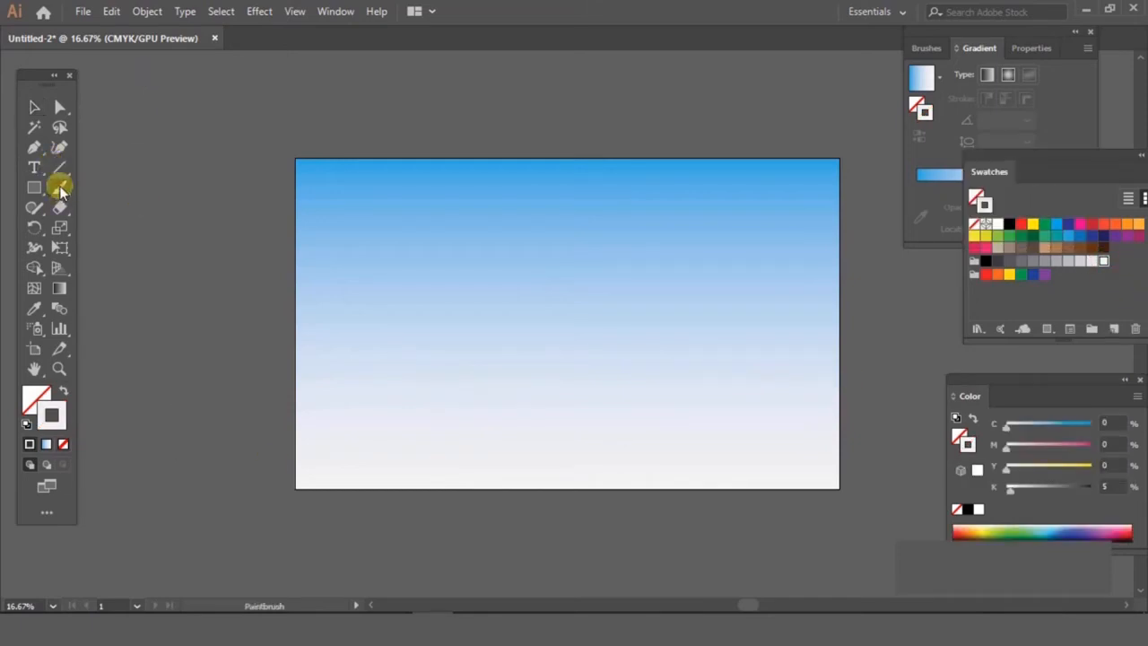
click(335, 11)
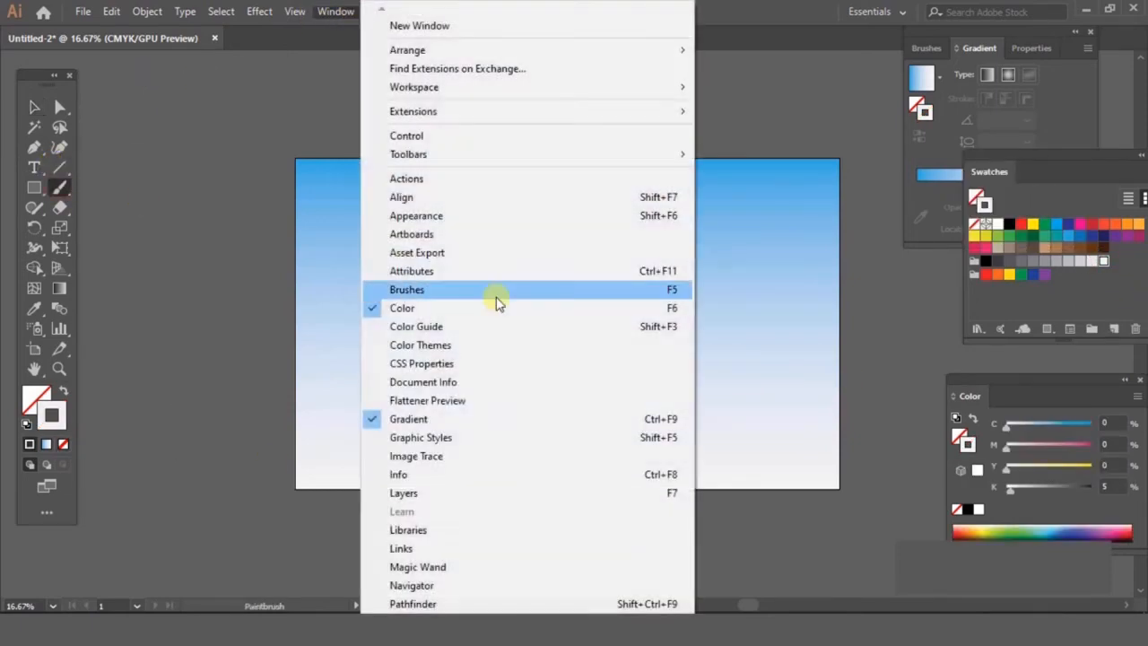
click(406, 289)
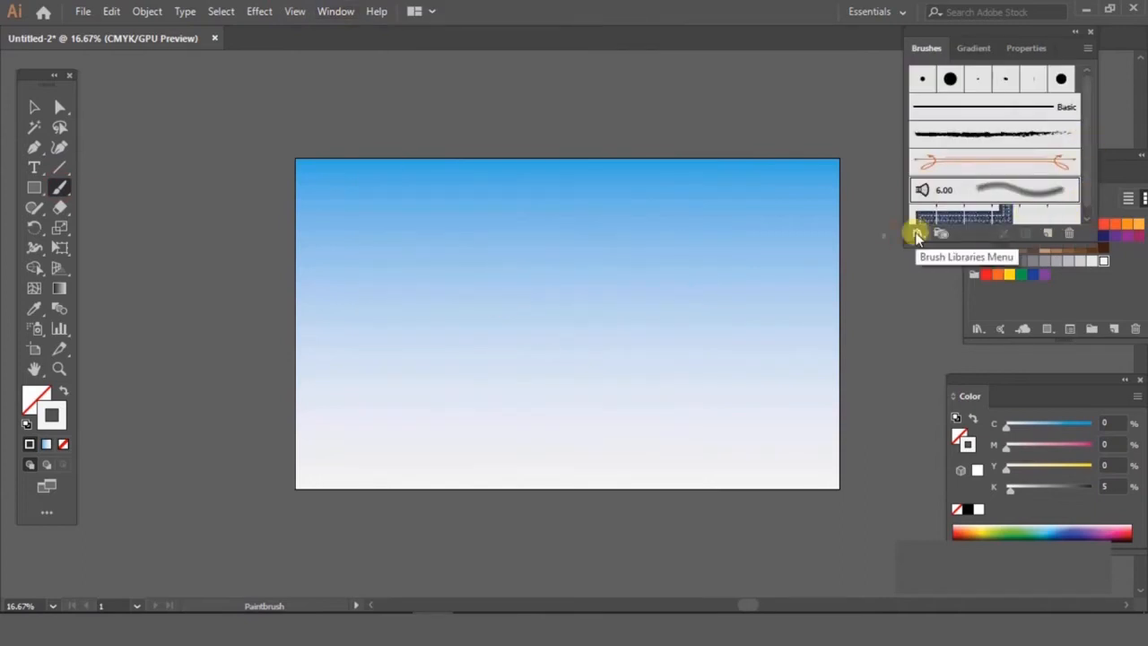
click(916, 233)
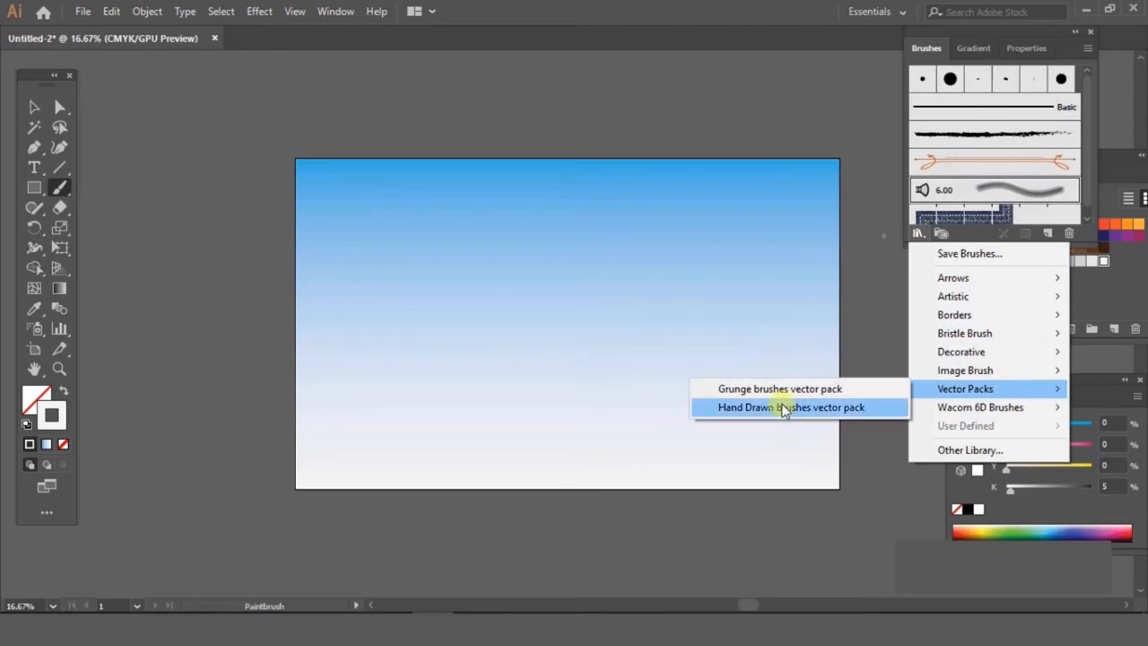
click(790, 407)
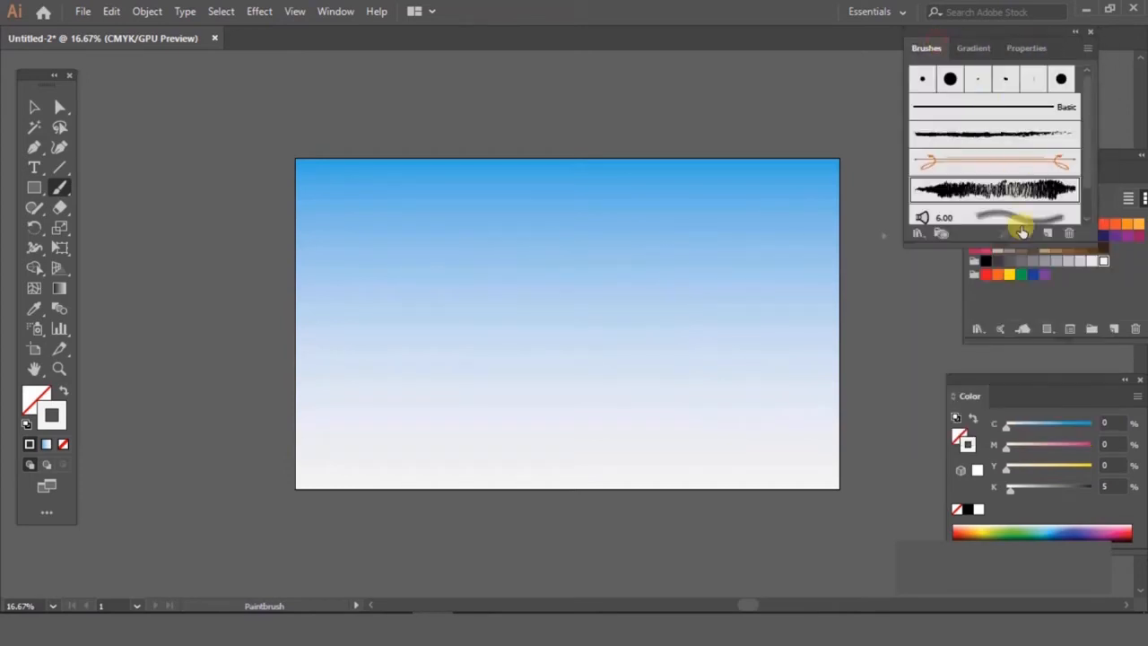
mouse_move(323, 177)
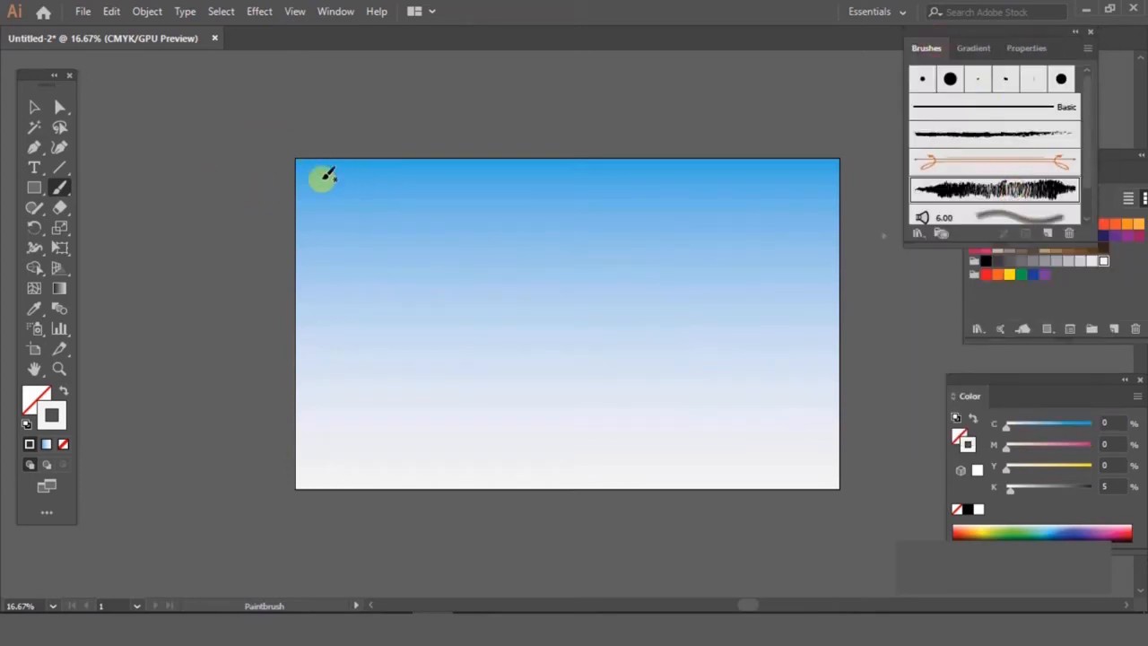
Step: Paint white grunge-brush clouds at the top-left and middle of the sky and select them
drag(323, 179, 408, 179)
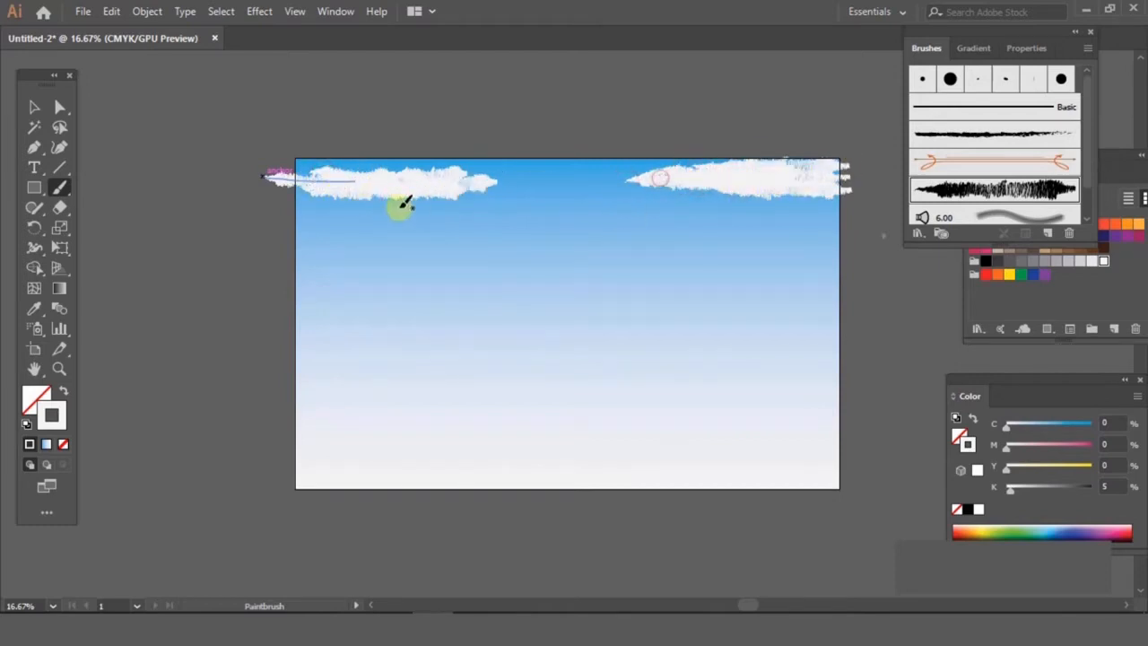
drag(399, 208, 488, 233)
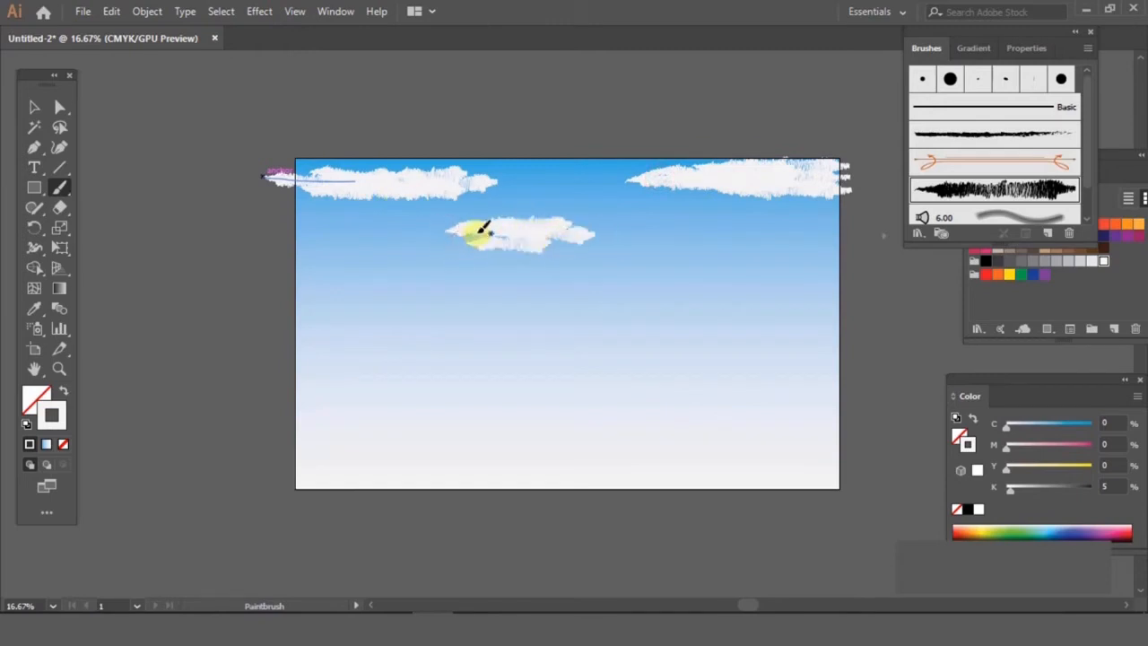
click(489, 233)
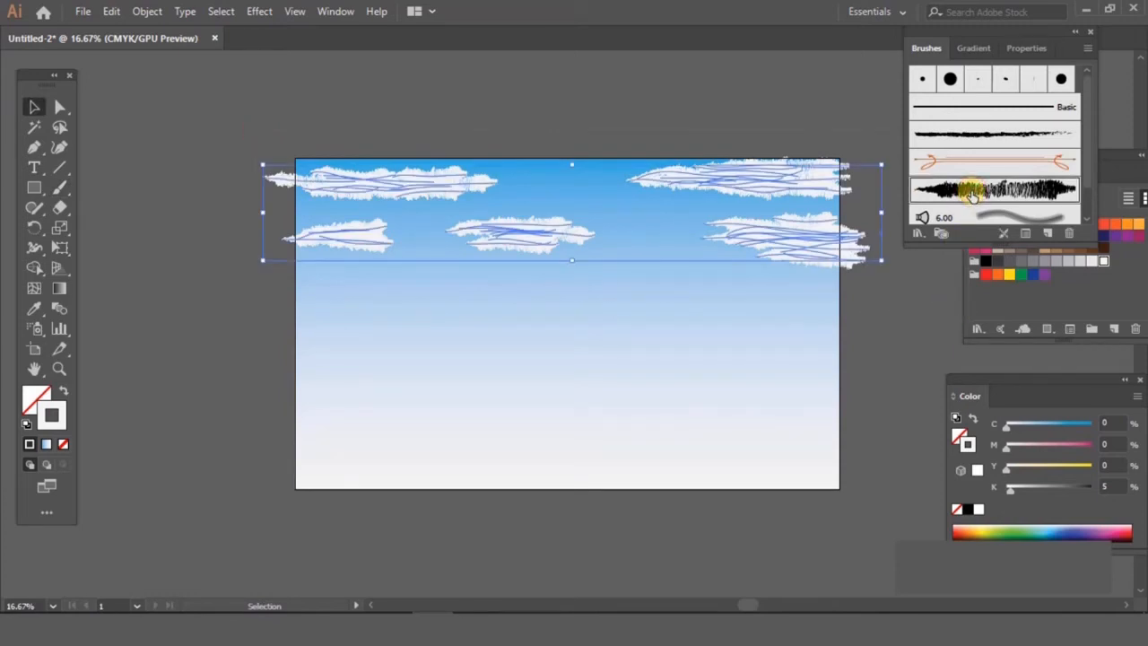
Step: Set the cloud brush Width to about 158% and apply it to the existing strokes
double_click(996, 188)
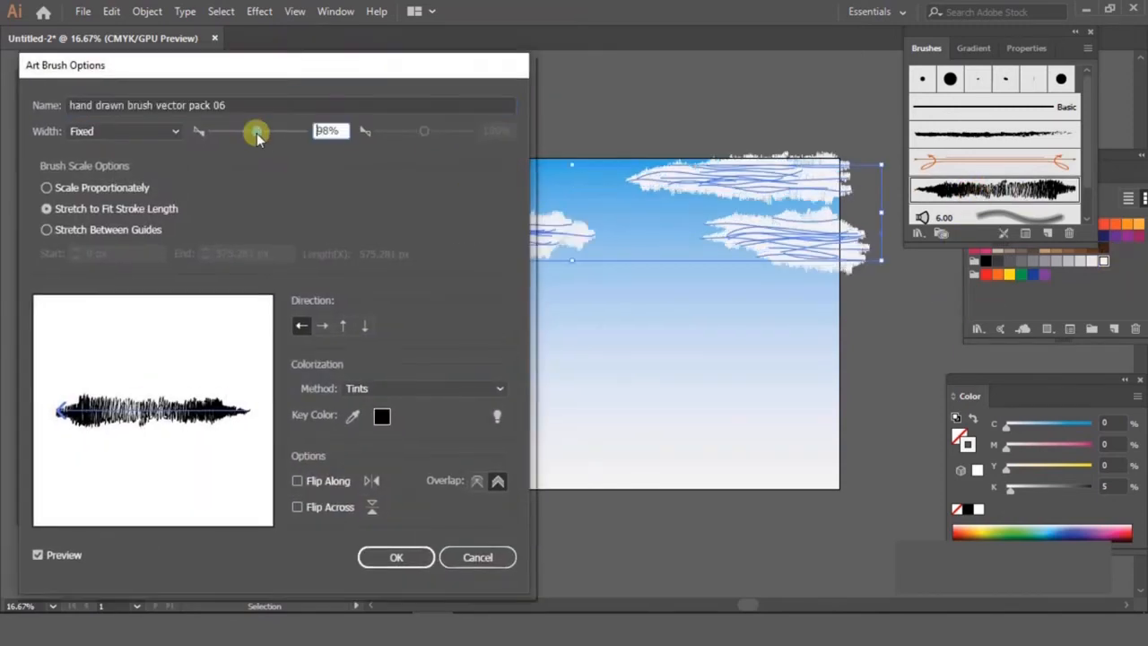
drag(256, 131, 268, 131)
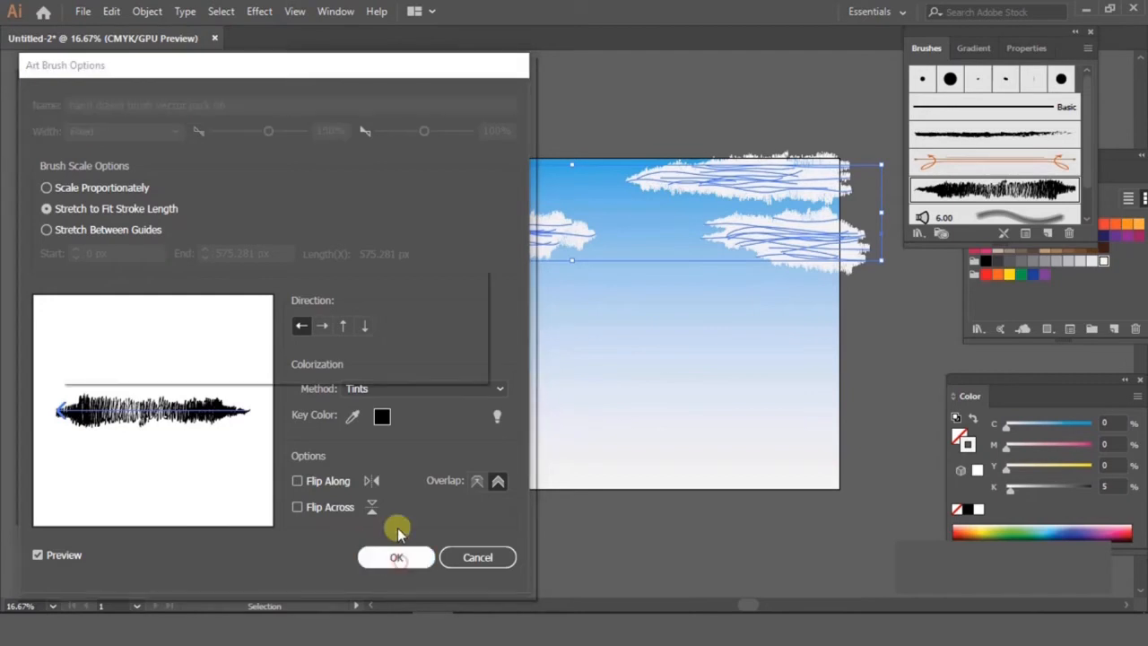
click(395, 557)
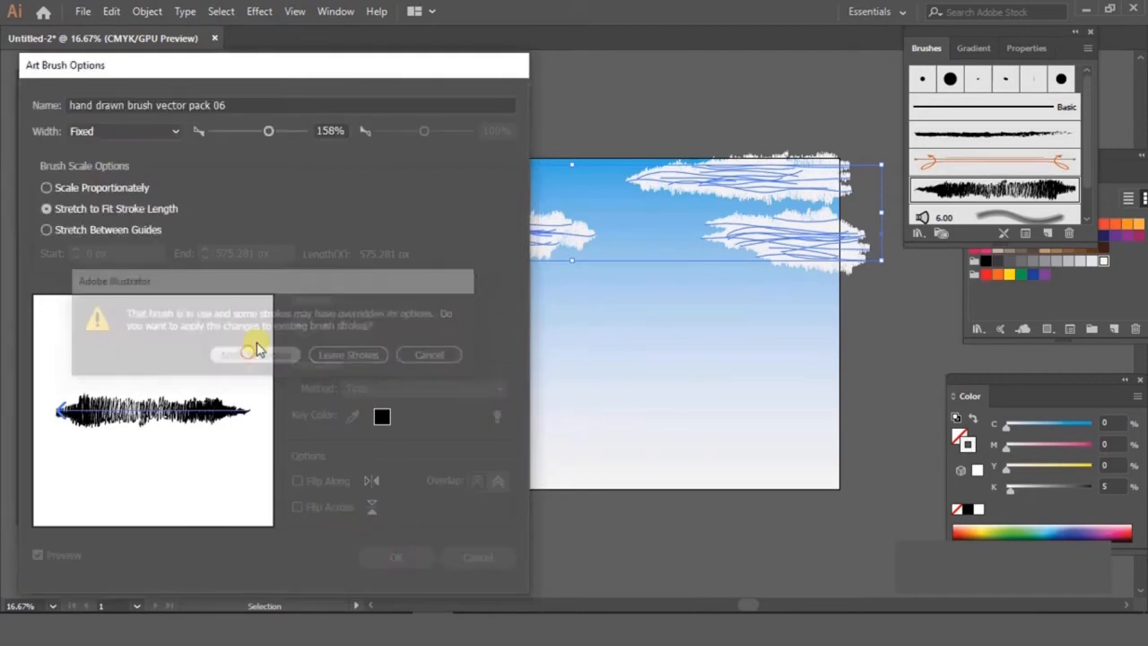
click(252, 354)
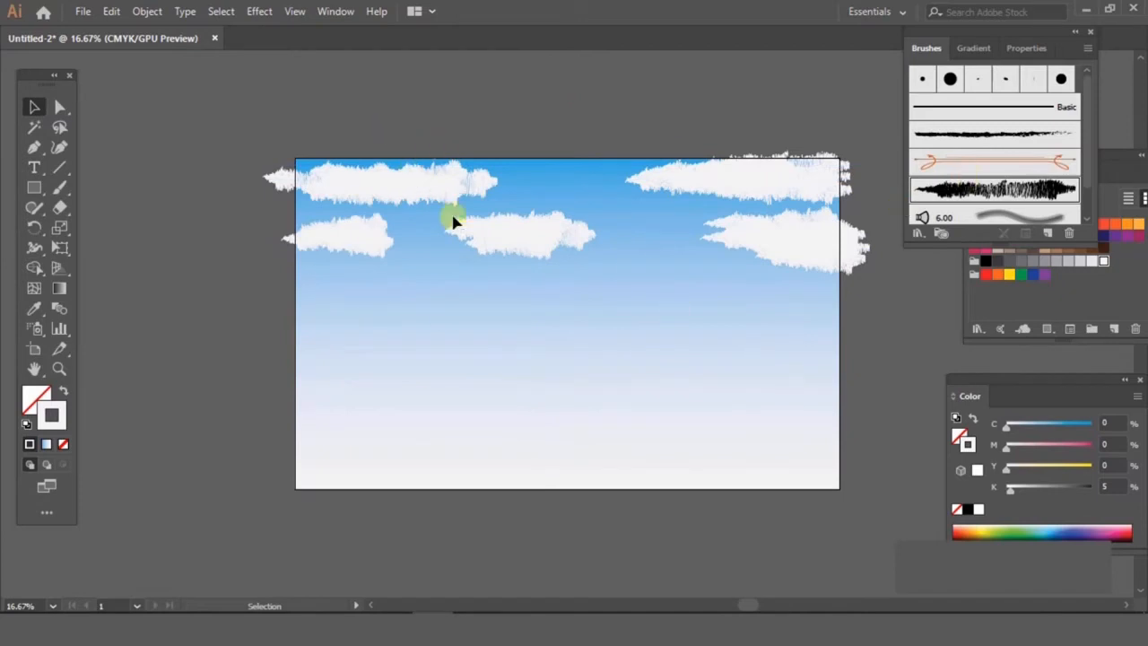
Step: Lower the clouds' opacity, fading the top row to about 19%
click(1026, 48)
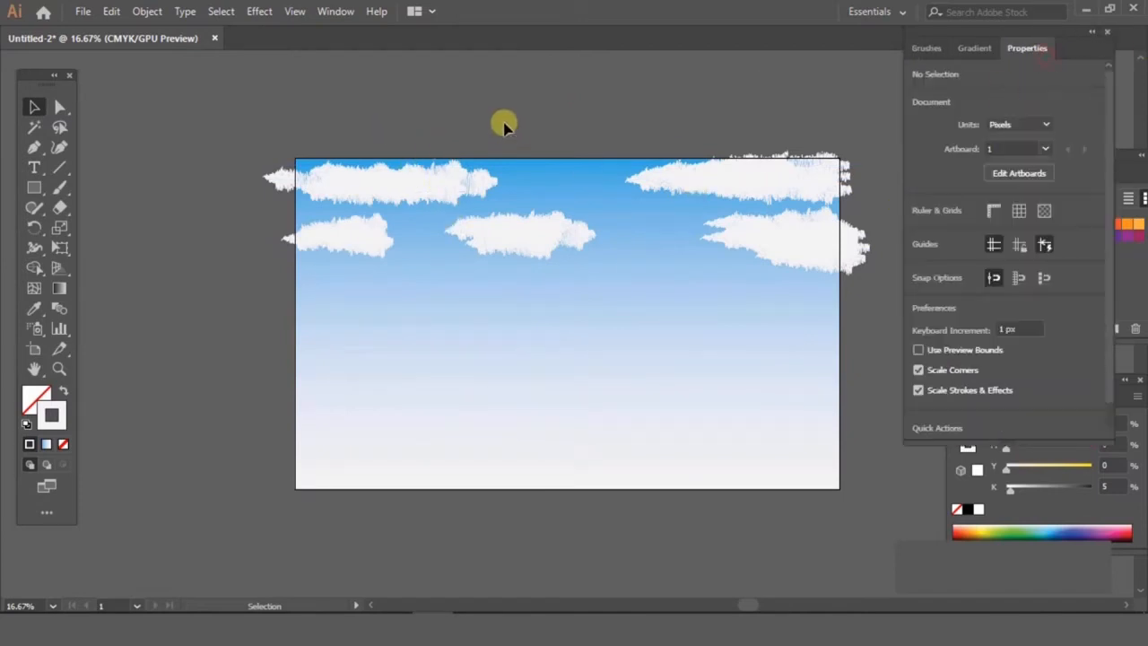
click(444, 184)
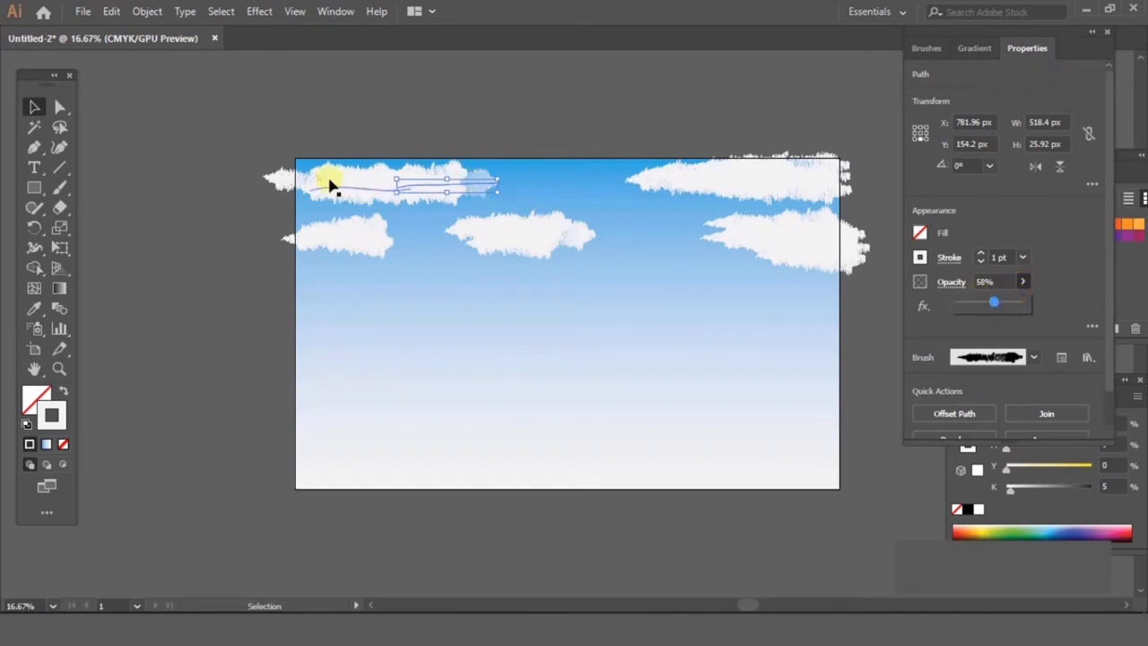
click(986, 280)
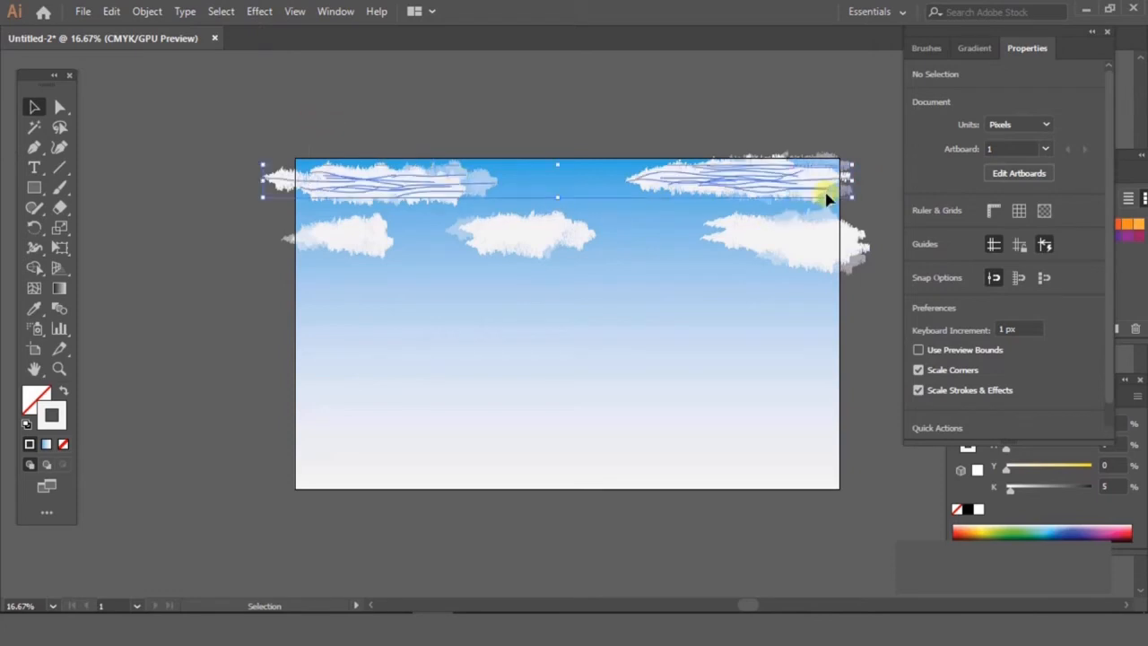
click(825, 197)
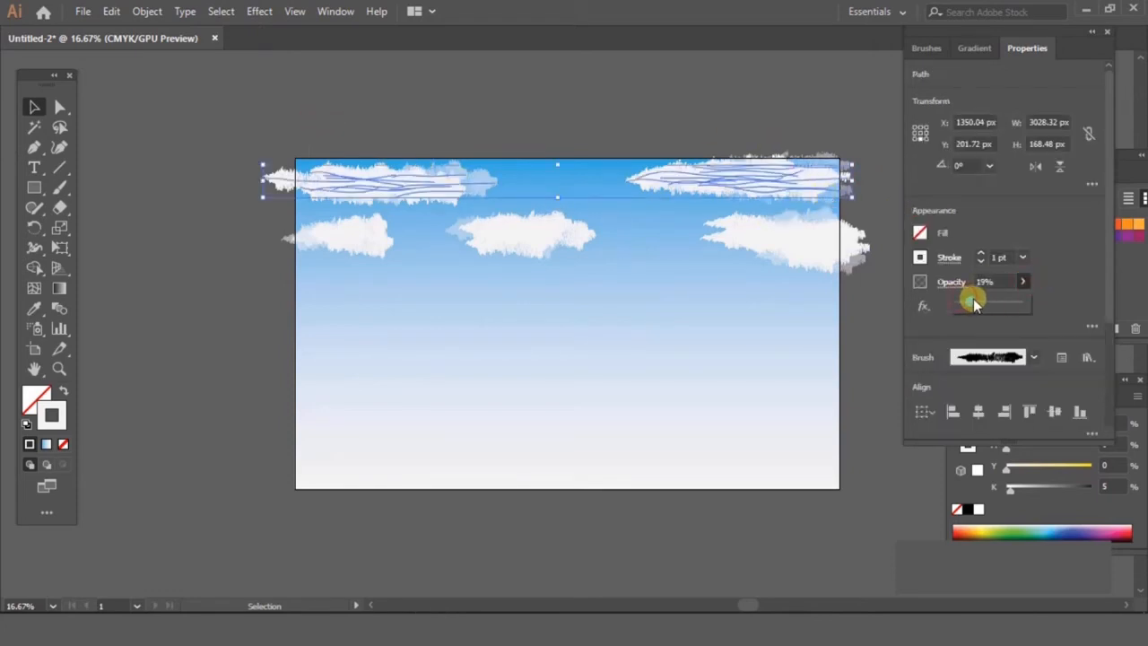
drag(972, 303, 982, 303)
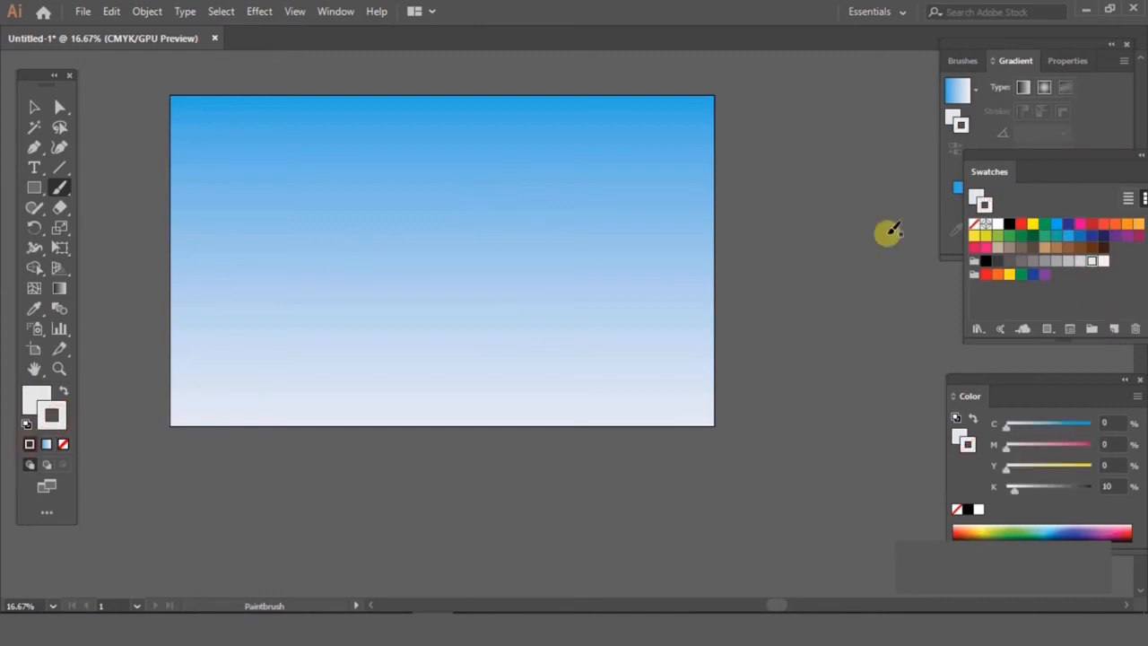
Step: Open the Mop brush settings from the Brushes panel to raise its size to 10
click(961, 60)
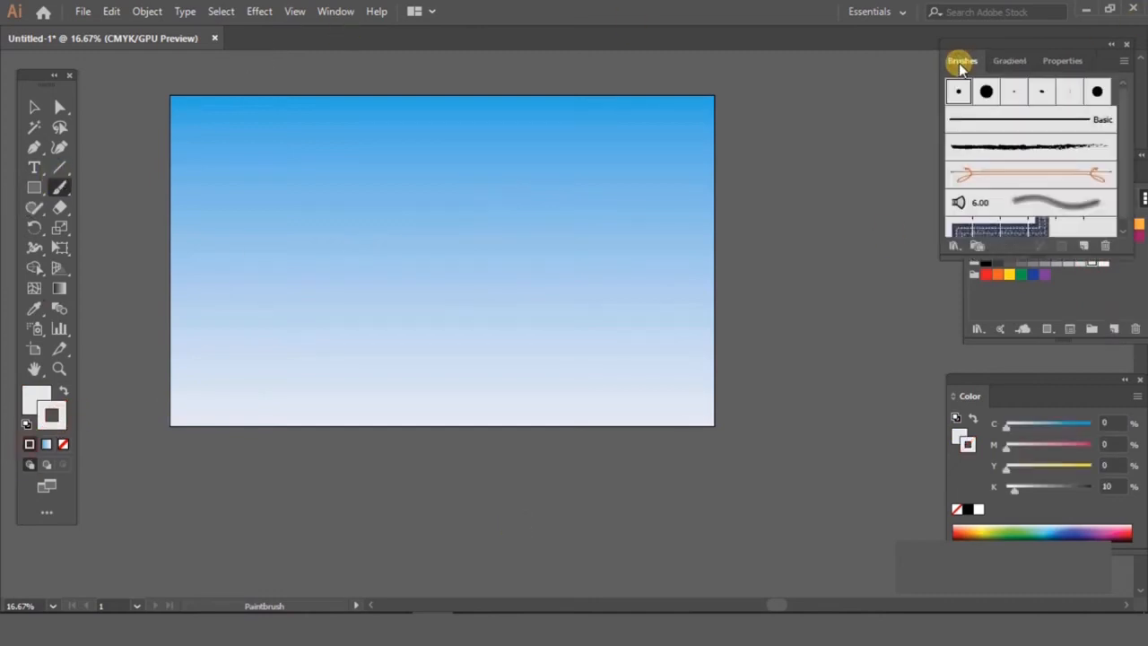
mouse_move(1058, 211)
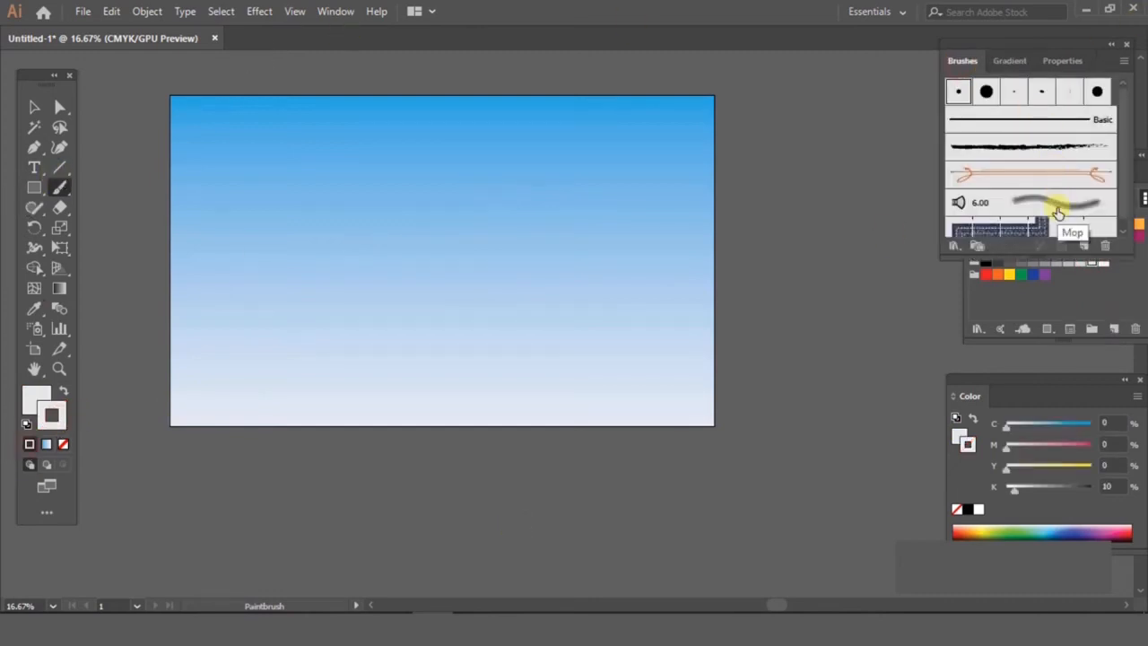
double_click(1057, 202)
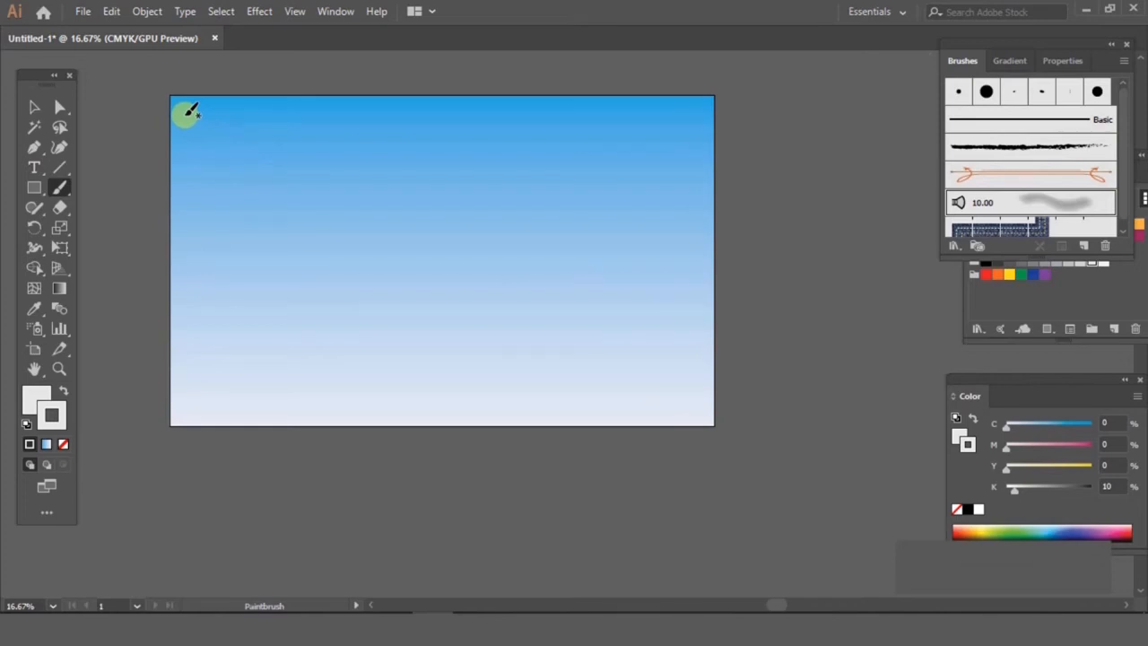
Step: Paint soft white mop-brush streaks across the top of the sky, then pick the Selection Tool
drag(188, 116, 511, 123)
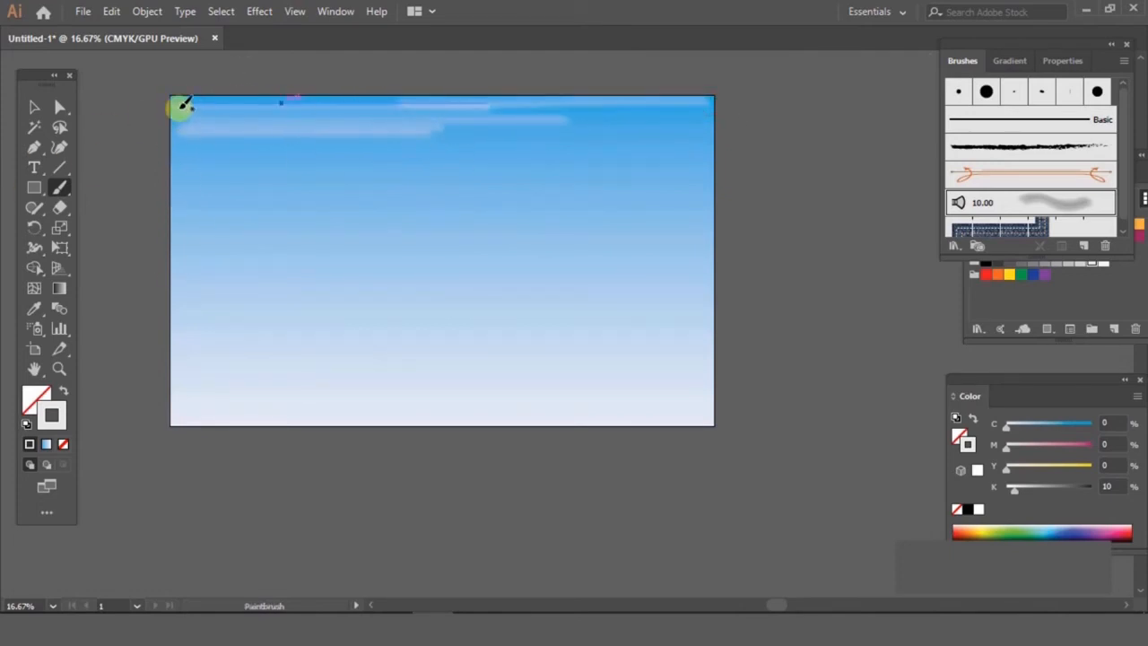
drag(180, 107, 636, 130)
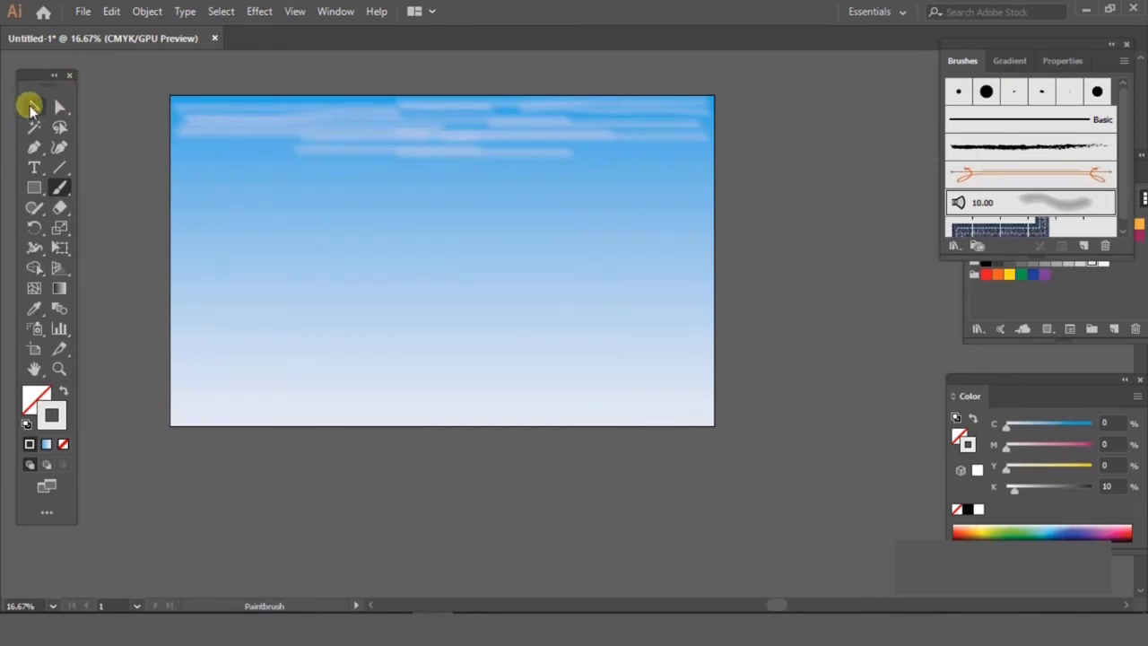
click(34, 107)
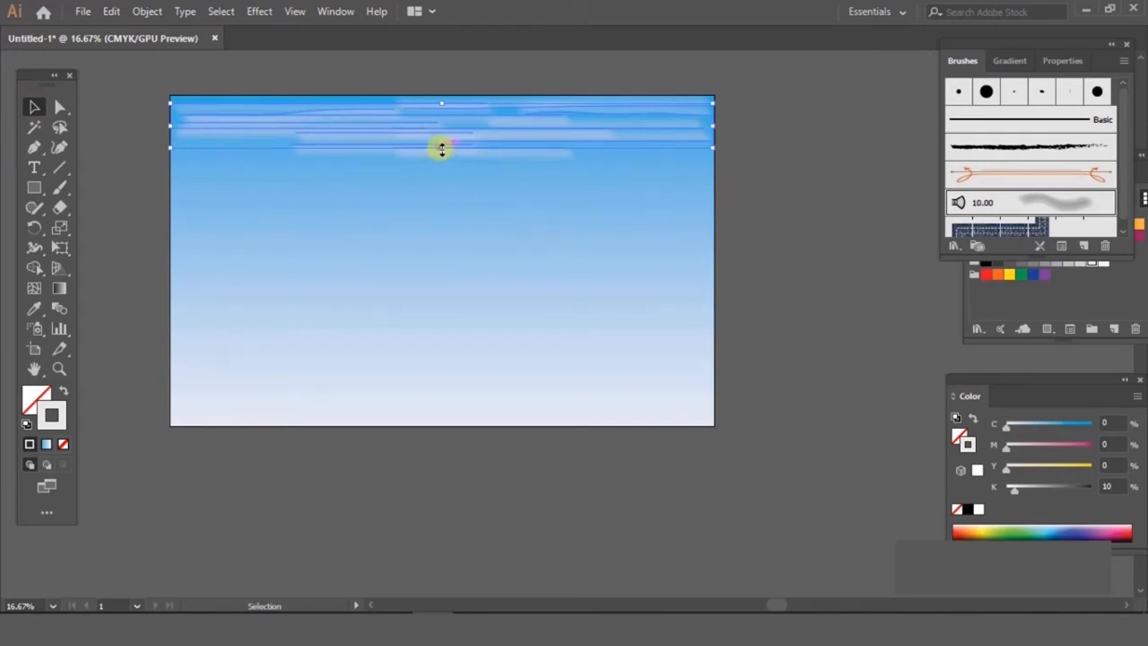
Step: Scale the streak group taller and drag a streak up to the sky's top edge
drag(440, 149, 440, 165)
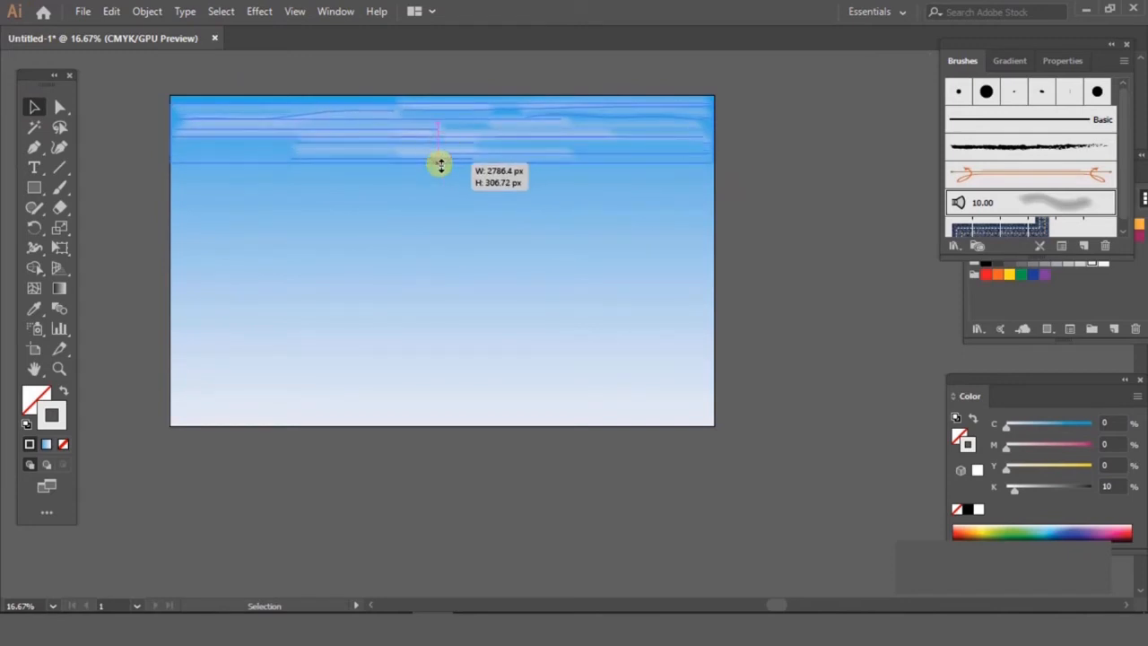
drag(440, 166, 440, 100)
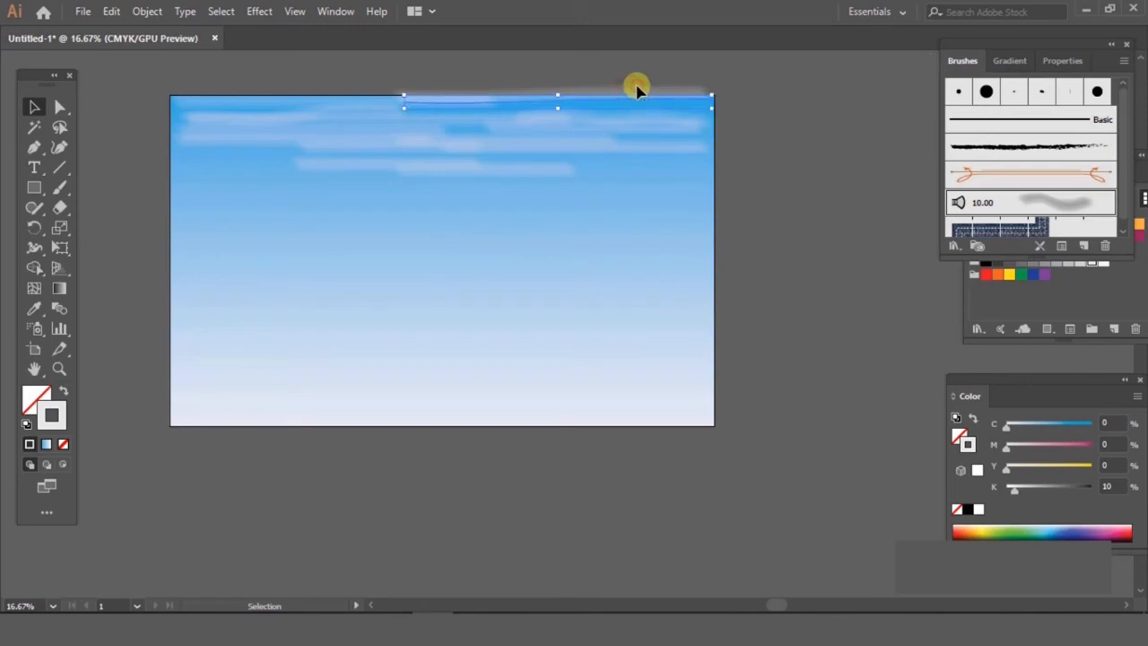
drag(636, 90, 462, 162)
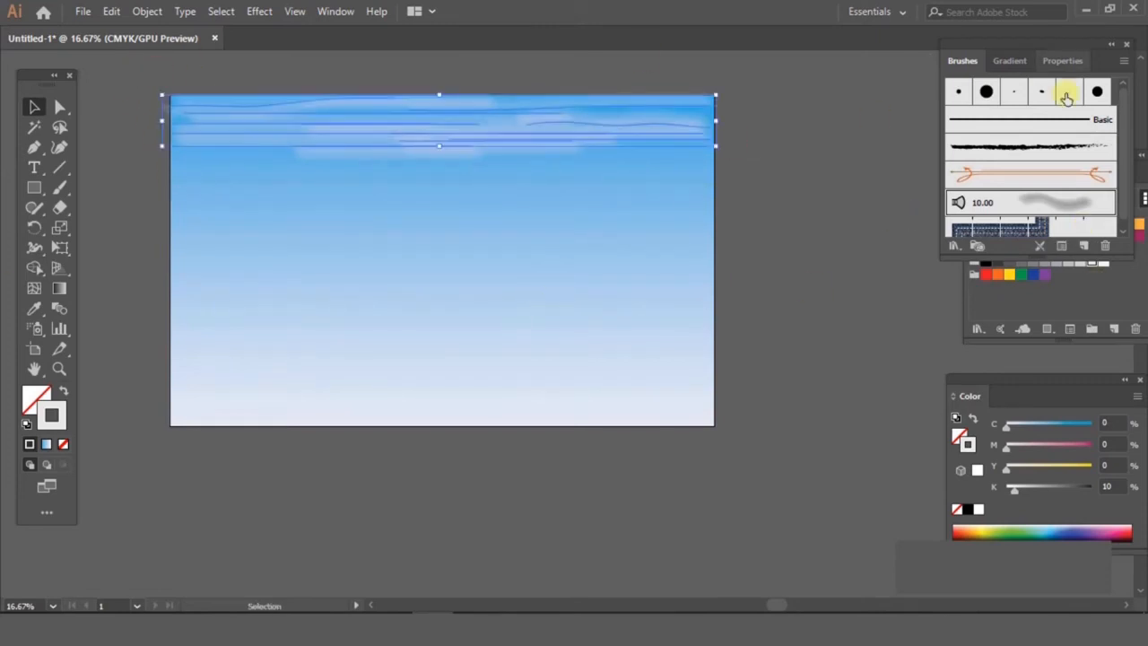
Step: Fade the streaks to roughly 60% opacity, then begin tracing a white cloud shape top-left
click(1062, 60)
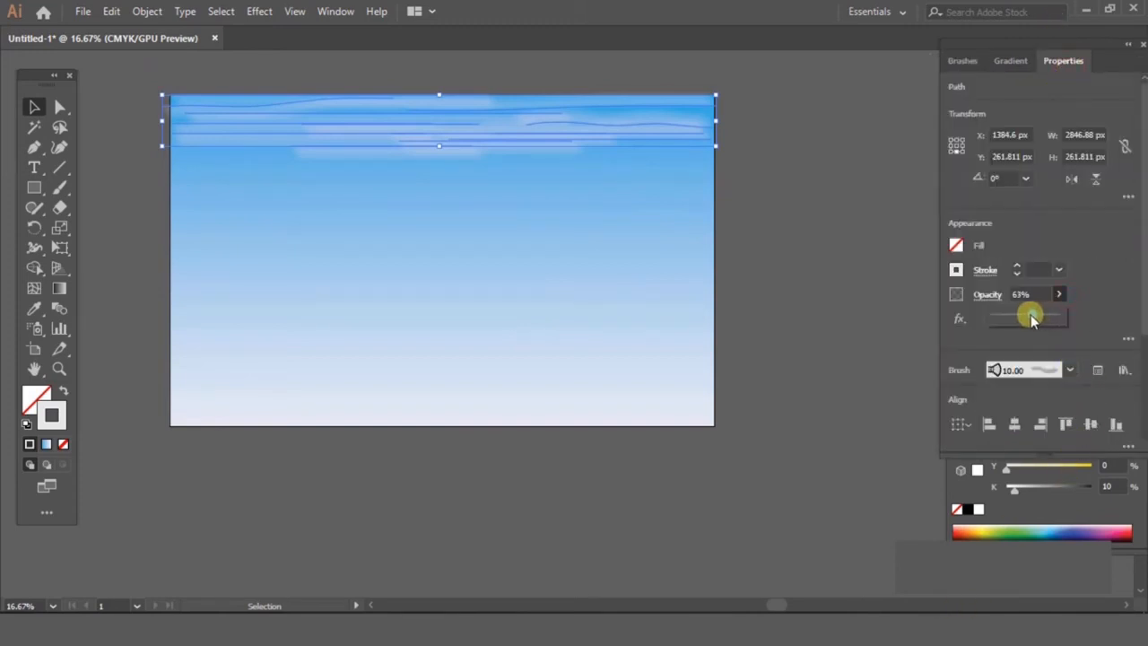
drag(1036, 316, 1024, 315)
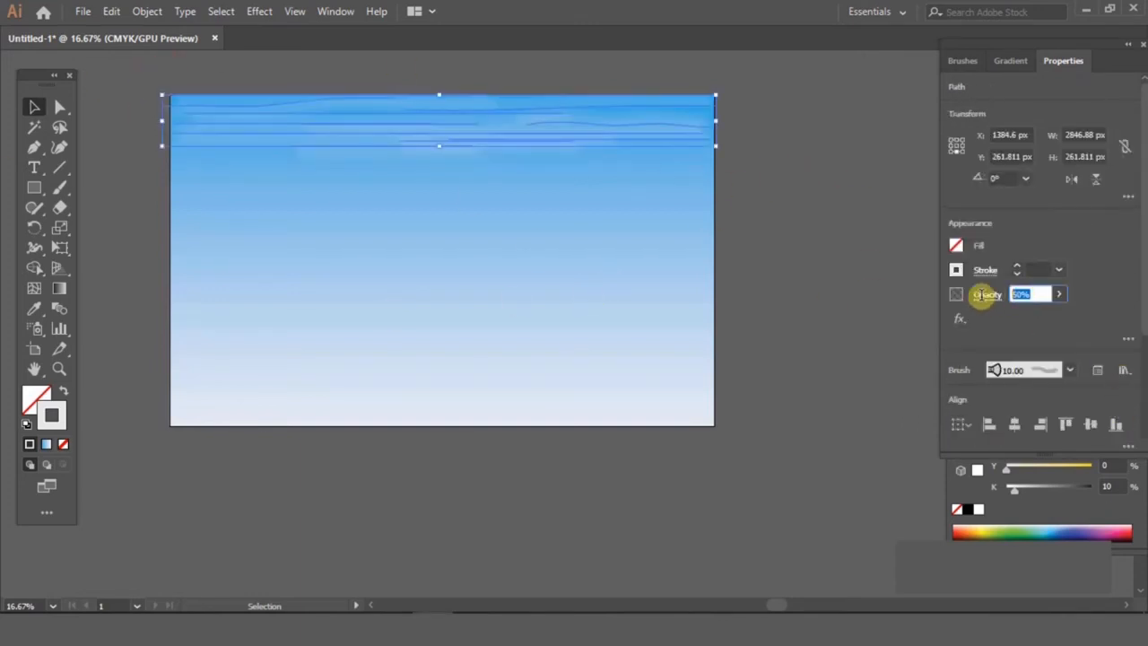
click(751, 244)
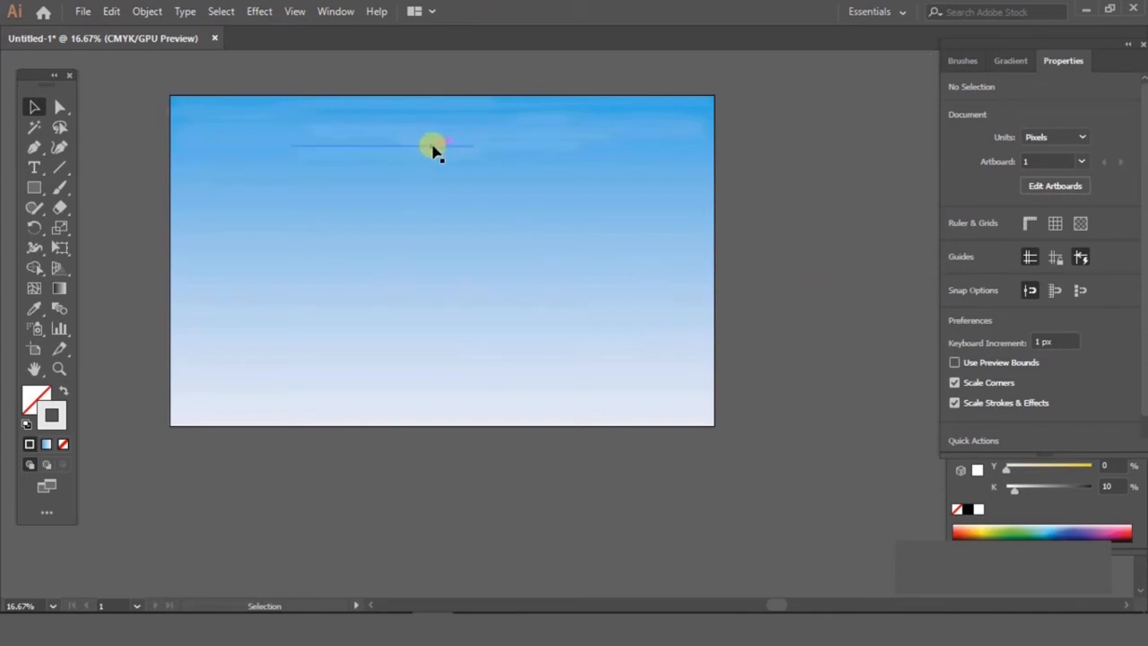
drag(437, 143, 283, 144)
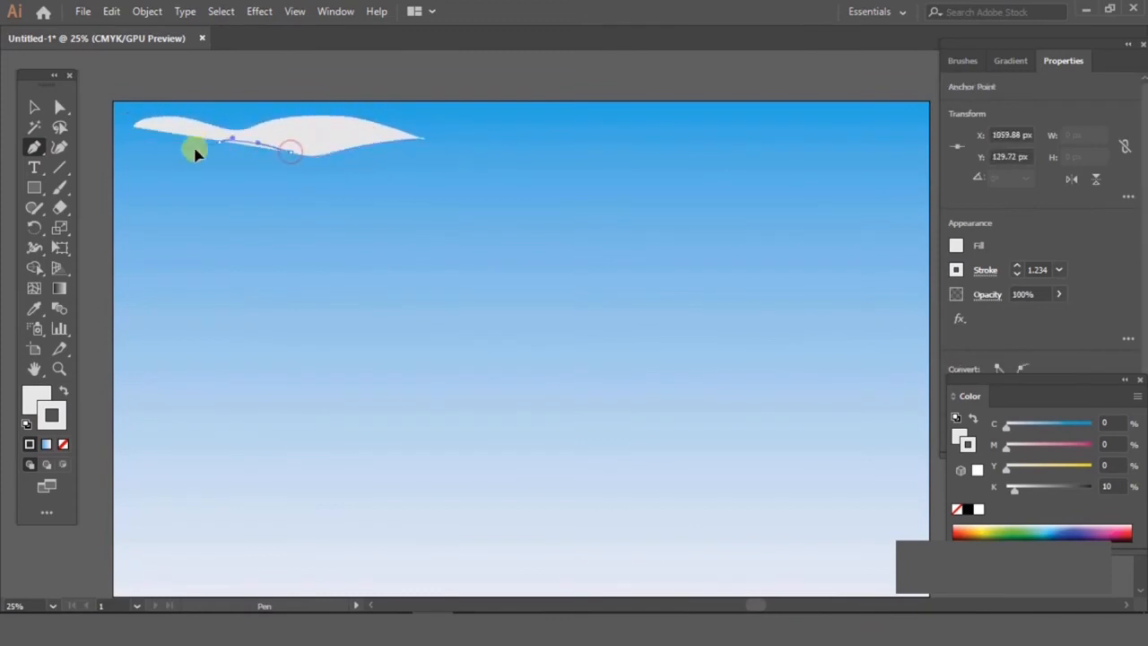
Step: Curve the Pen Tool outline of a flat white cloud along the top of the sky
drag(197, 148, 322, 157)
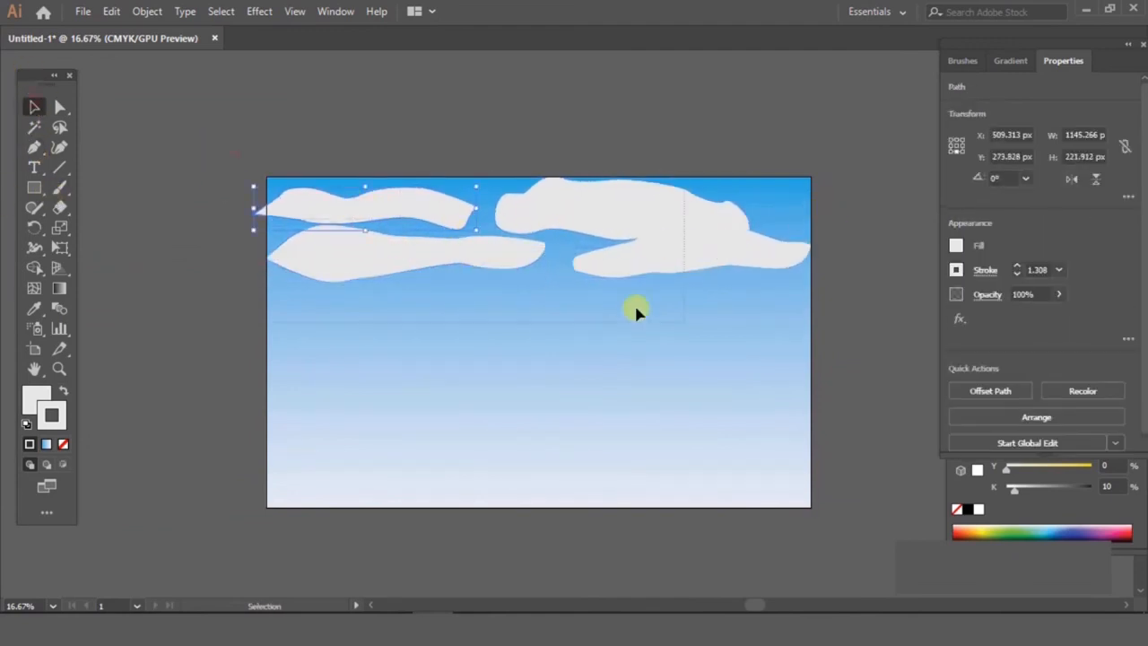
Step: Apply a 135-pixel Gaussian Blur to the white clouds, then deselect to check the result
click(259, 11)
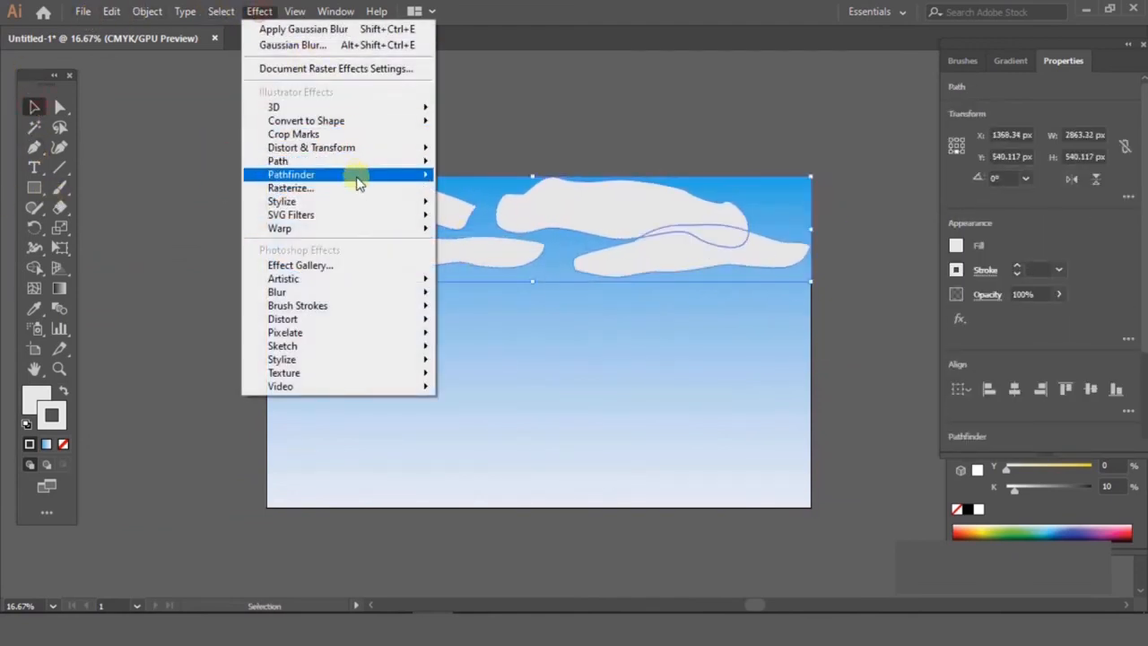
mouse_move(277, 292)
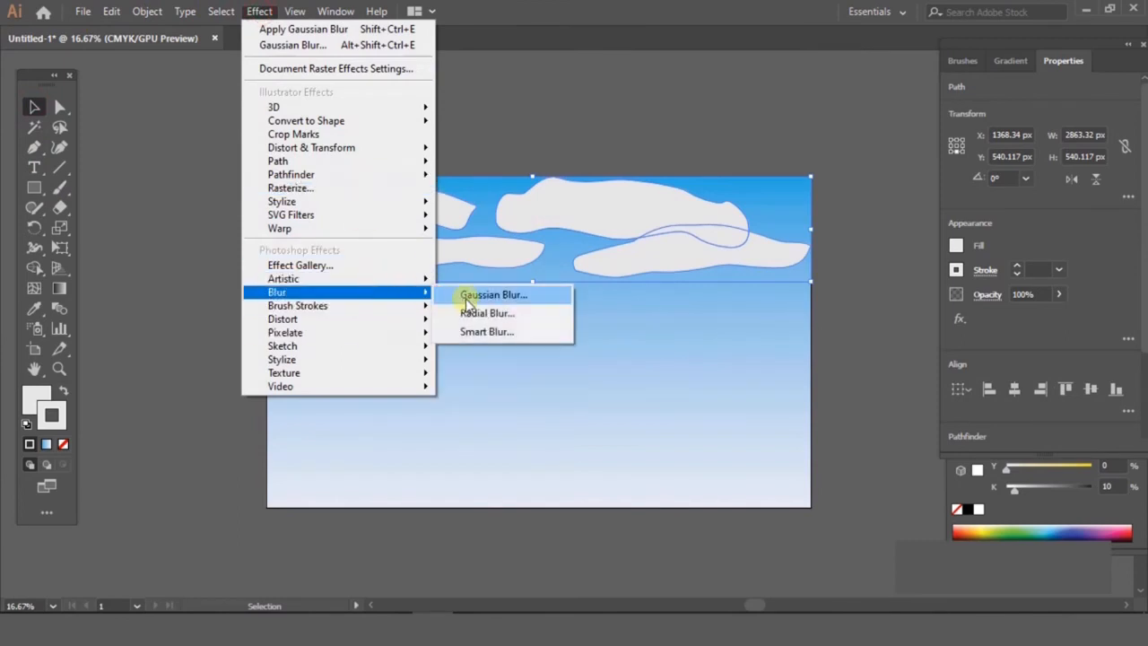
click(493, 294)
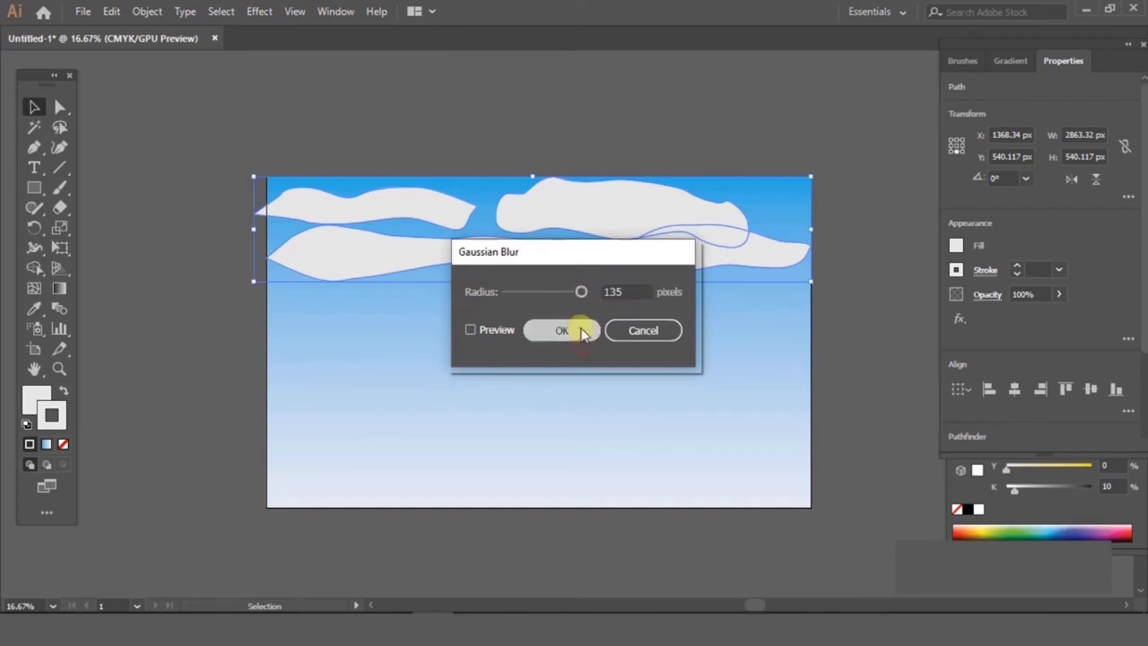
click(562, 330)
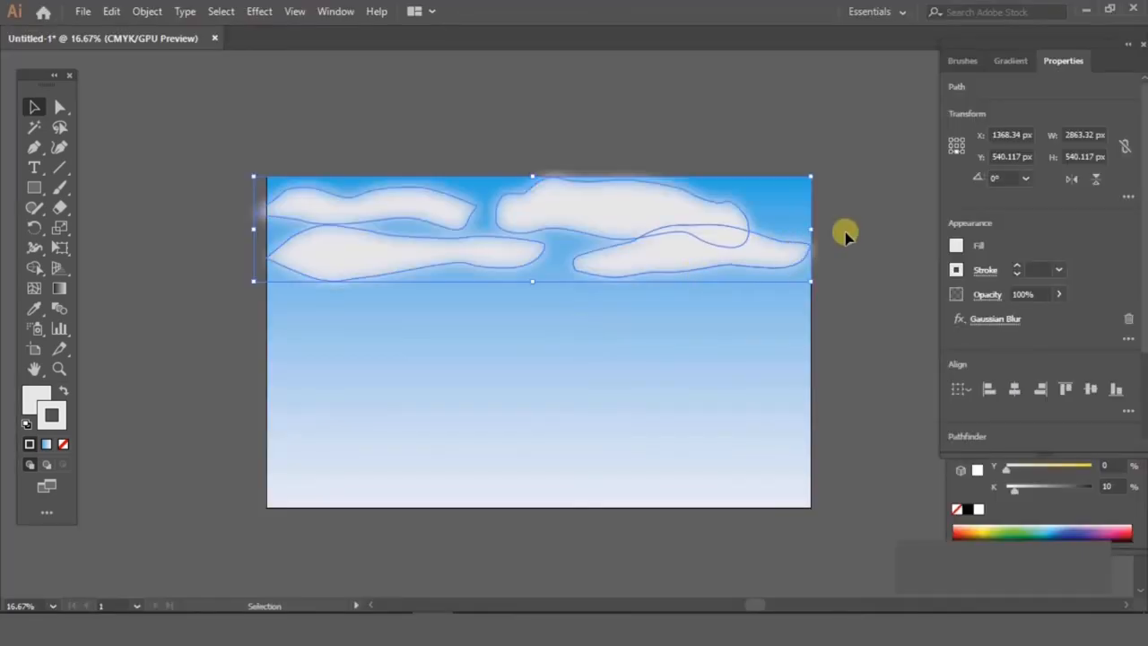
click(292, 283)
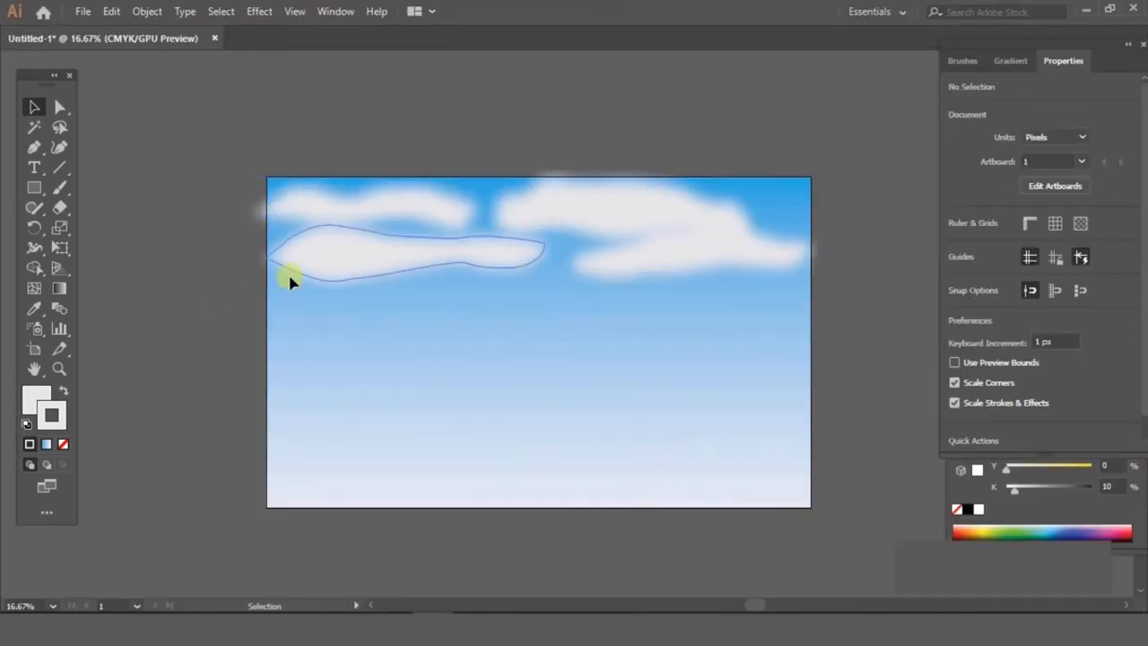
click(672, 233)
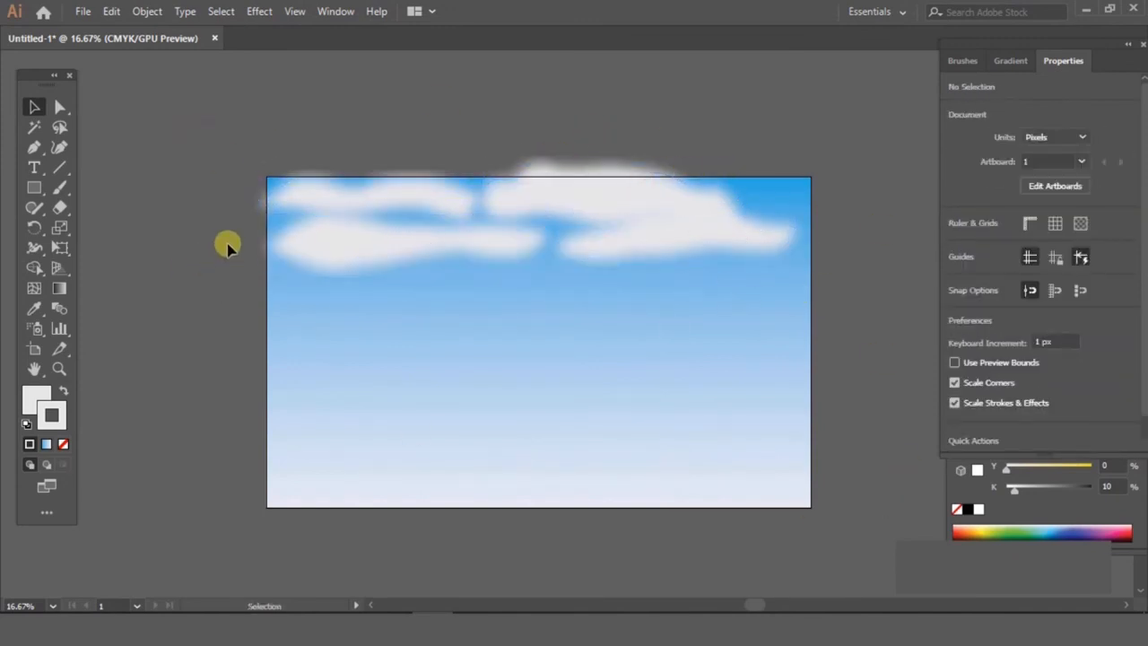
click(673, 211)
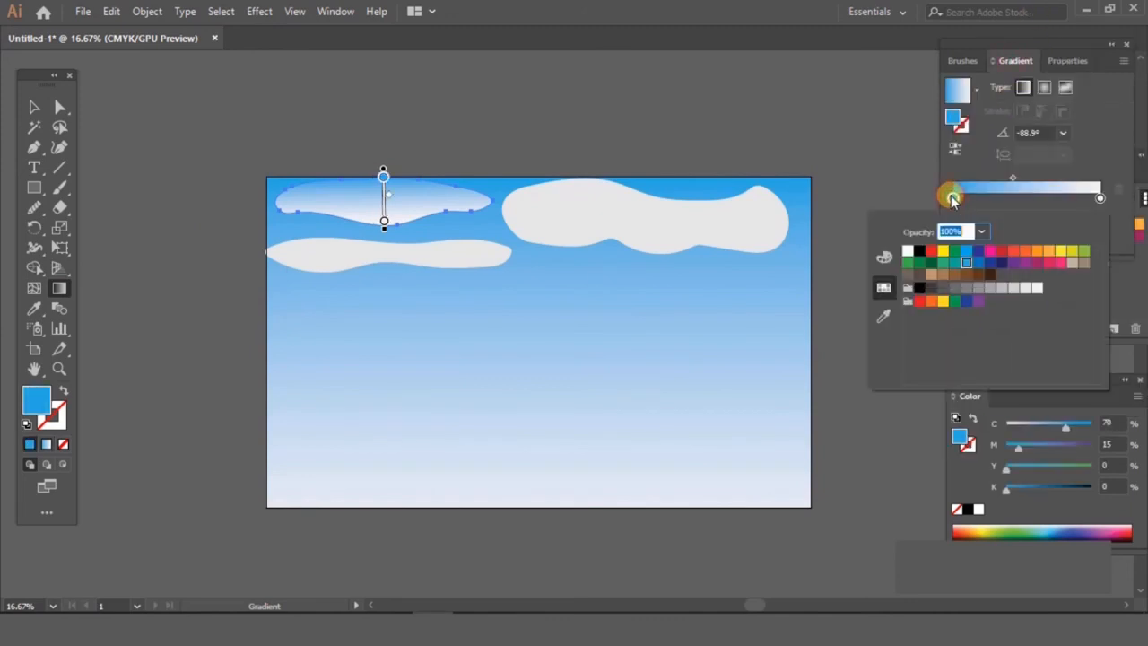
Step: Choose a grey colour for a gradient stop so the cloud fill runs white to grey
click(1020, 287)
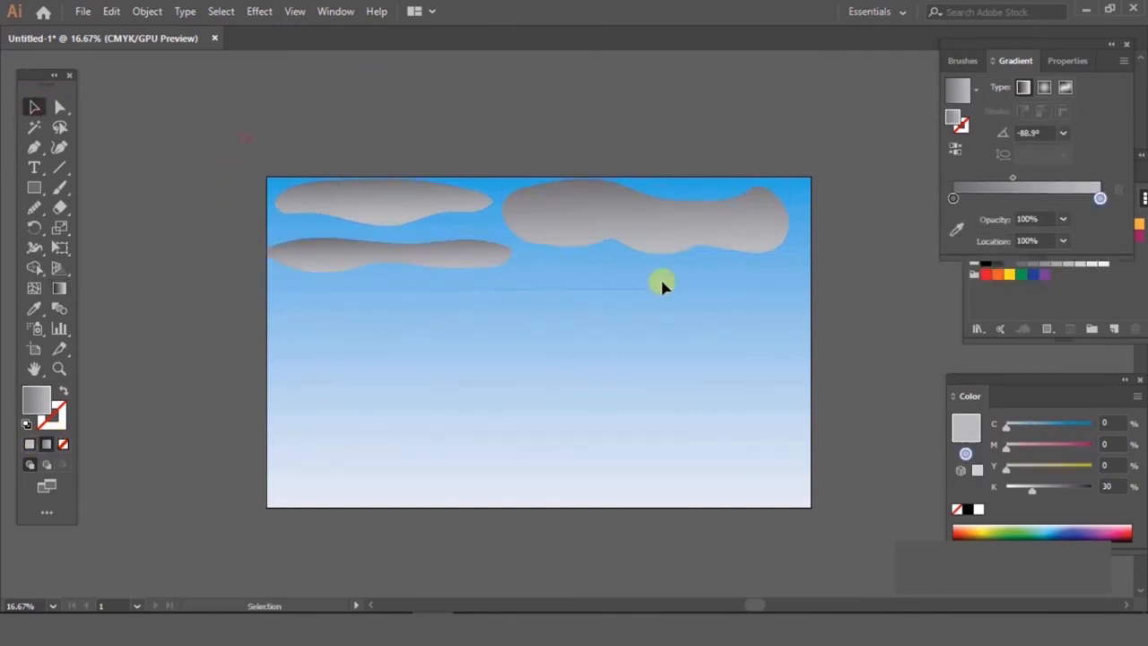
Step: Gaussian-blur the grey gradient clouds and Alt-drag one cloud lower to duplicate it
click(259, 11)
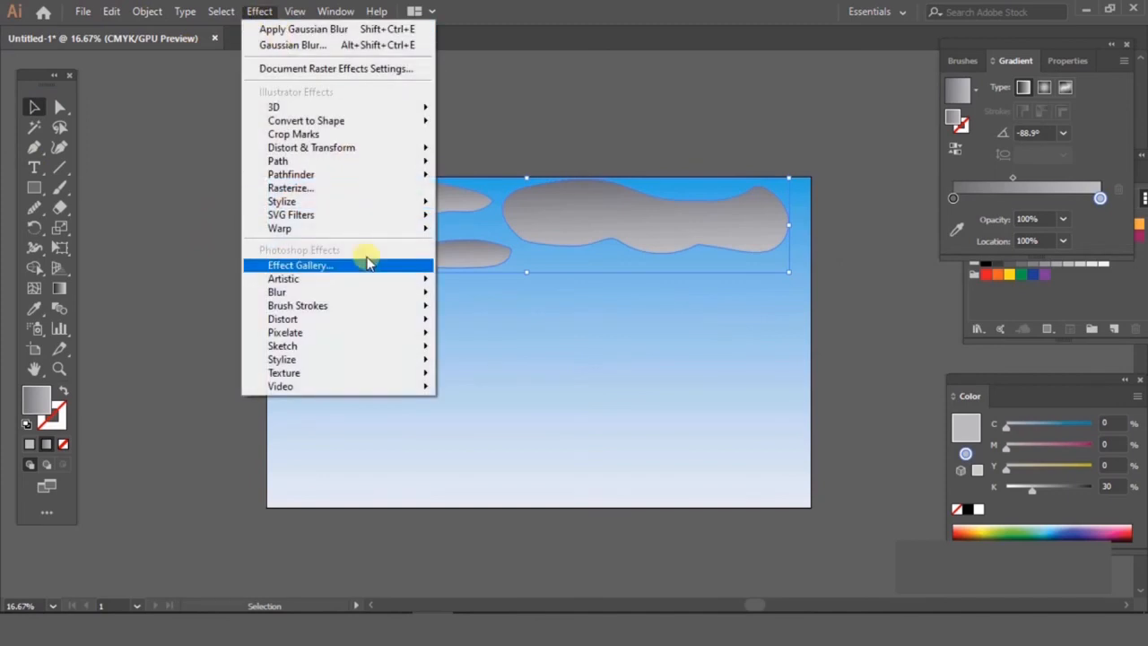
mouse_move(277, 291)
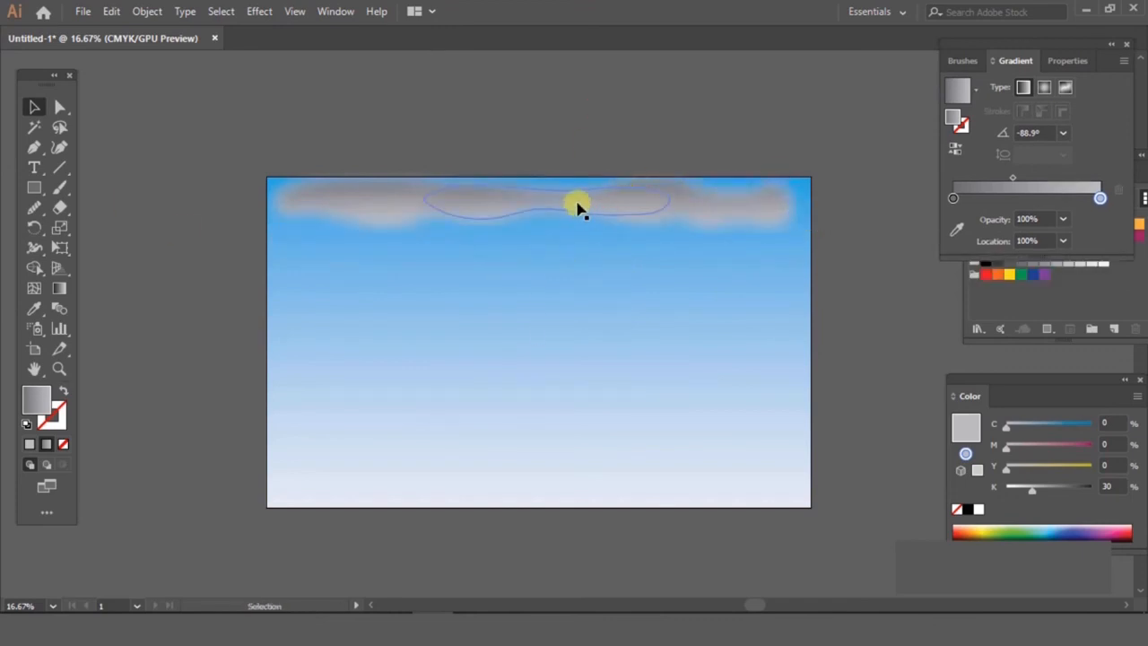
drag(578, 206, 493, 249)
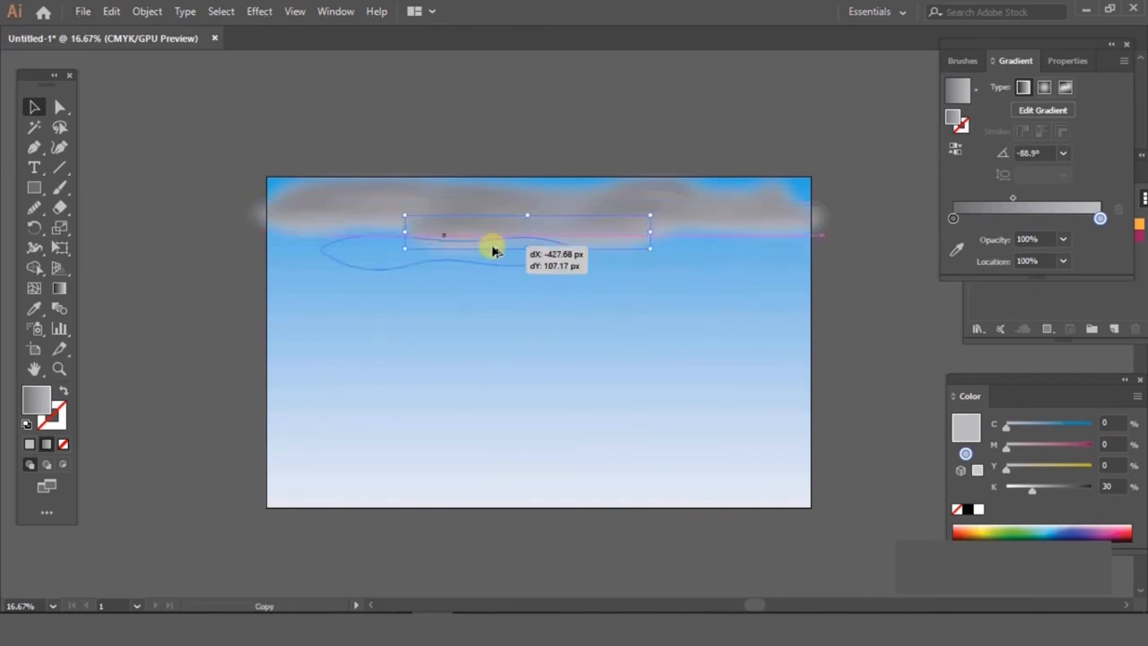